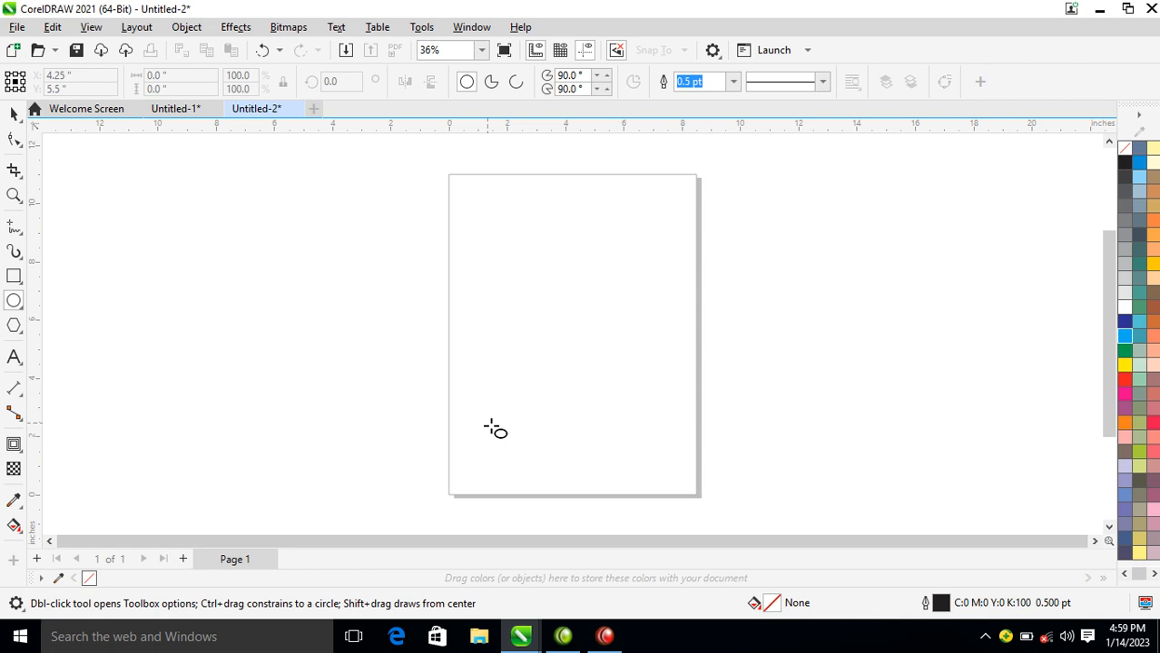
Draw a circle about 4.99 inches across near the top of the page
{"action": "left_click_drag", "start_coordinate": [496, 428], "coordinate": [606, 376]}
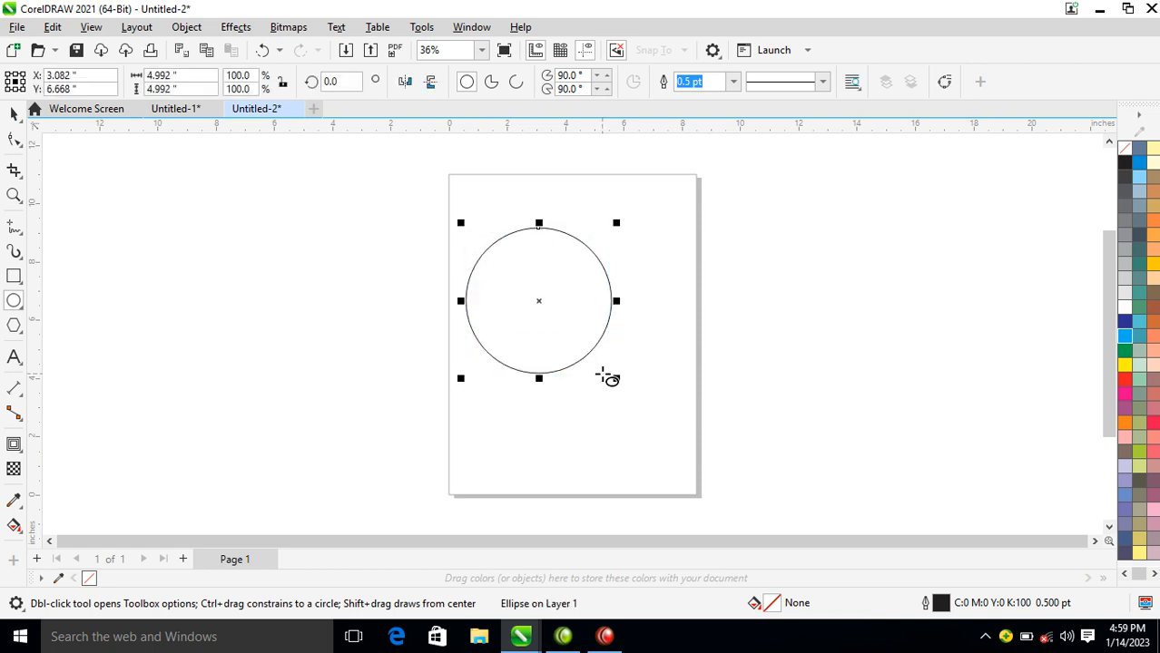
{"action": "mouse_move", "coordinate": [513, 372]}
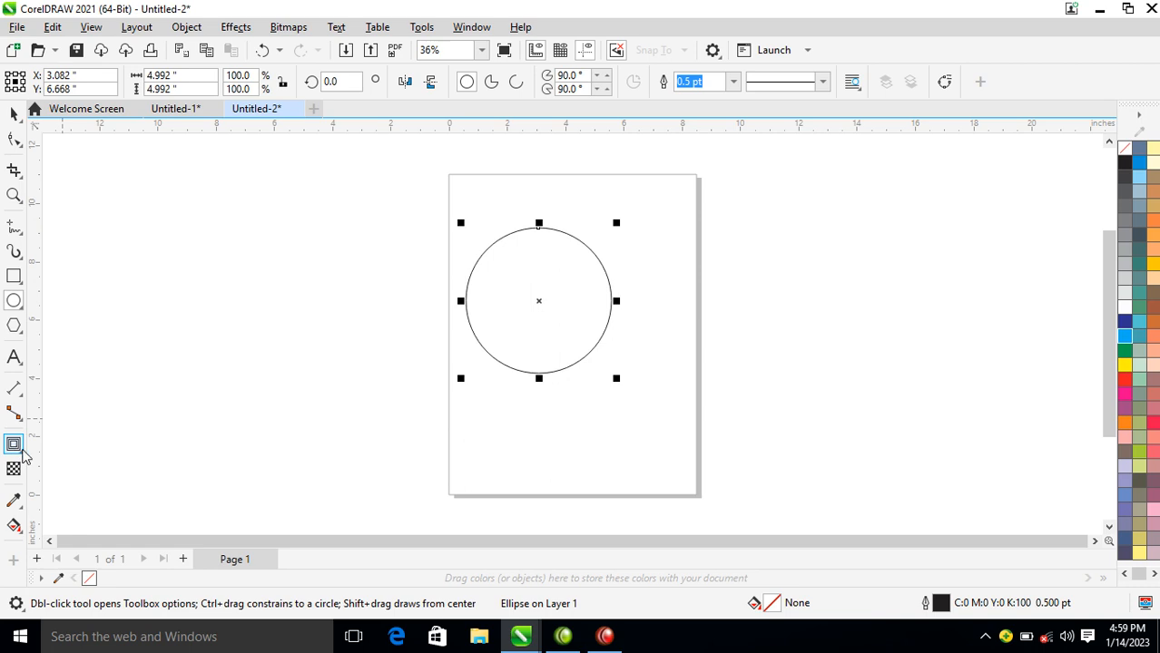
Add an outward contour of 16 steps around the circle
{"action": "left_click", "coordinate": [14, 444]}
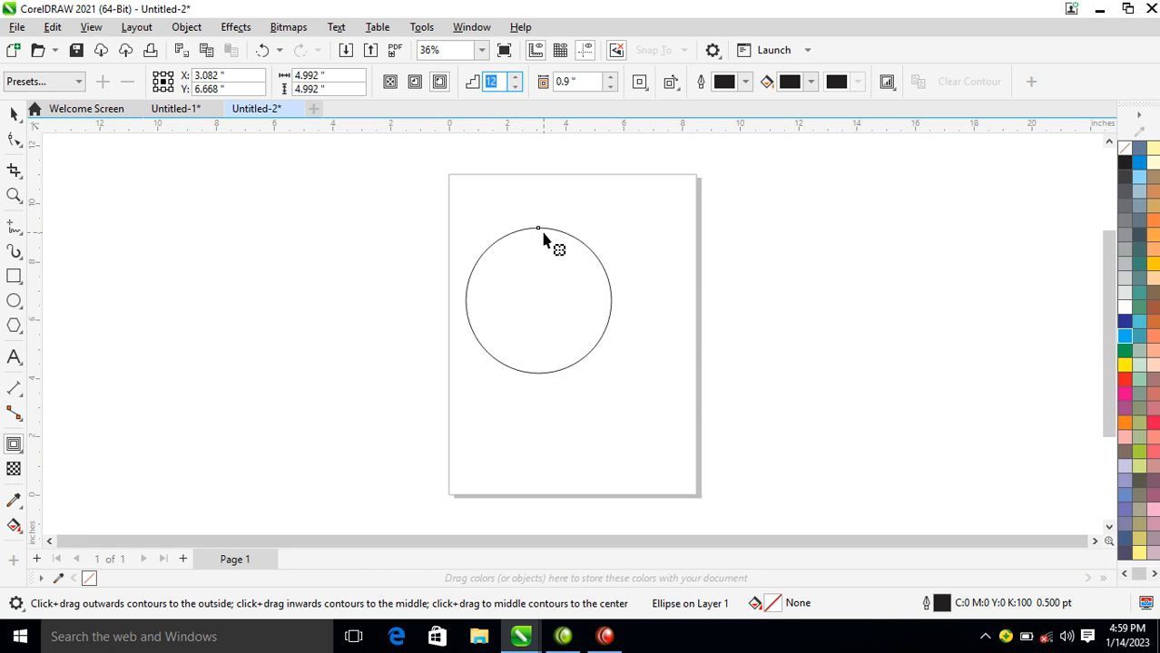
{"action": "type", "text": "16"}
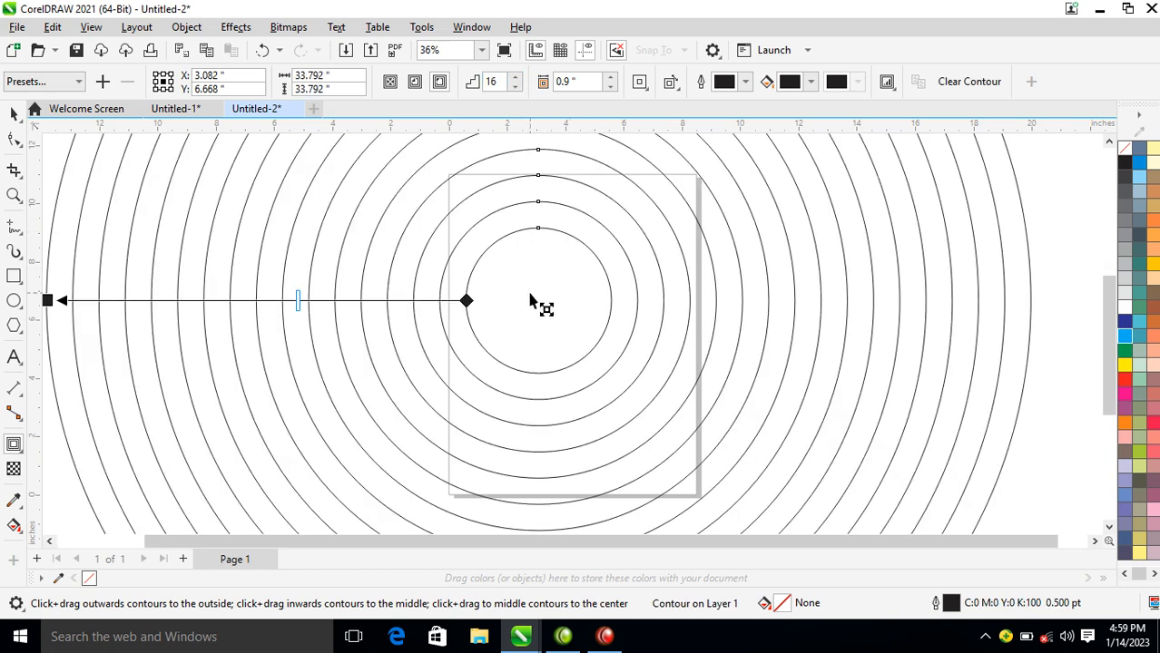
{"action": "mouse_move", "coordinate": [91, 199]}
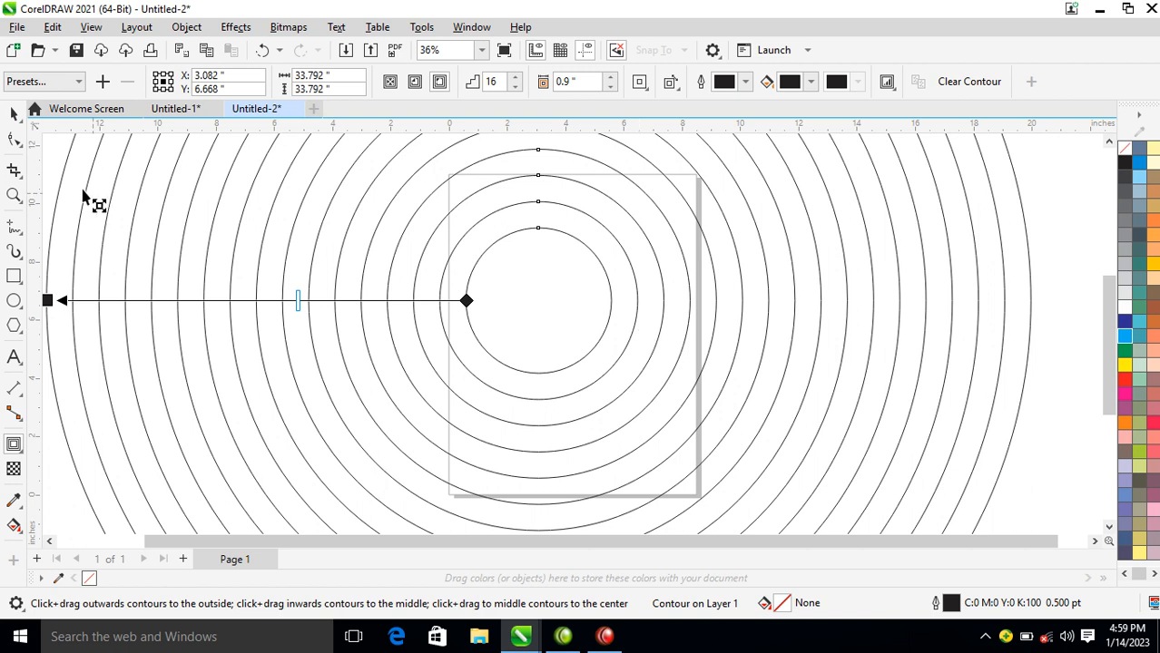
Apply Object > Break Contour Apart to separate the rings from the circle
{"action": "left_click", "coordinate": [186, 26]}
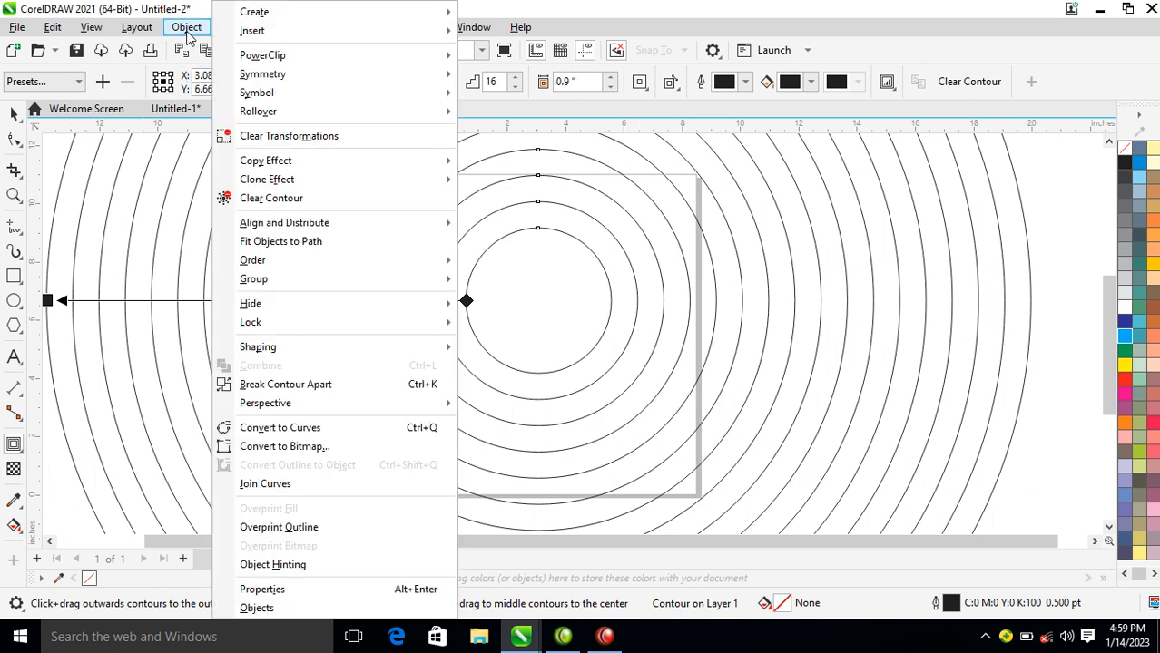
{"action": "mouse_move", "coordinate": [281, 408]}
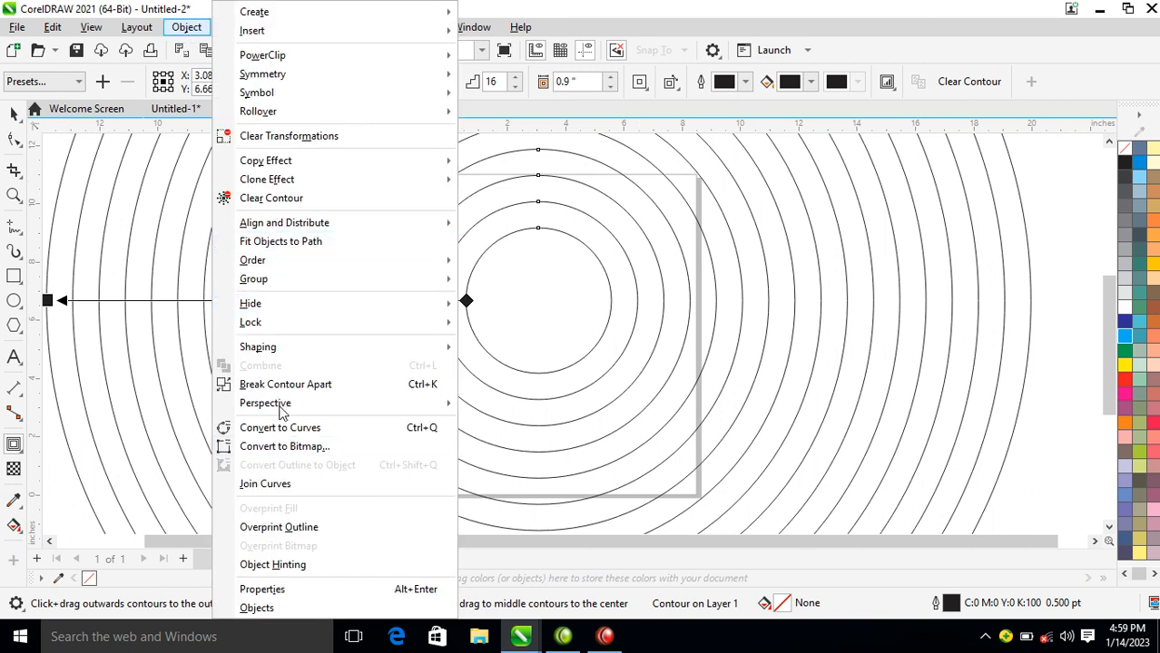
{"action": "mouse_move", "coordinate": [285, 383]}
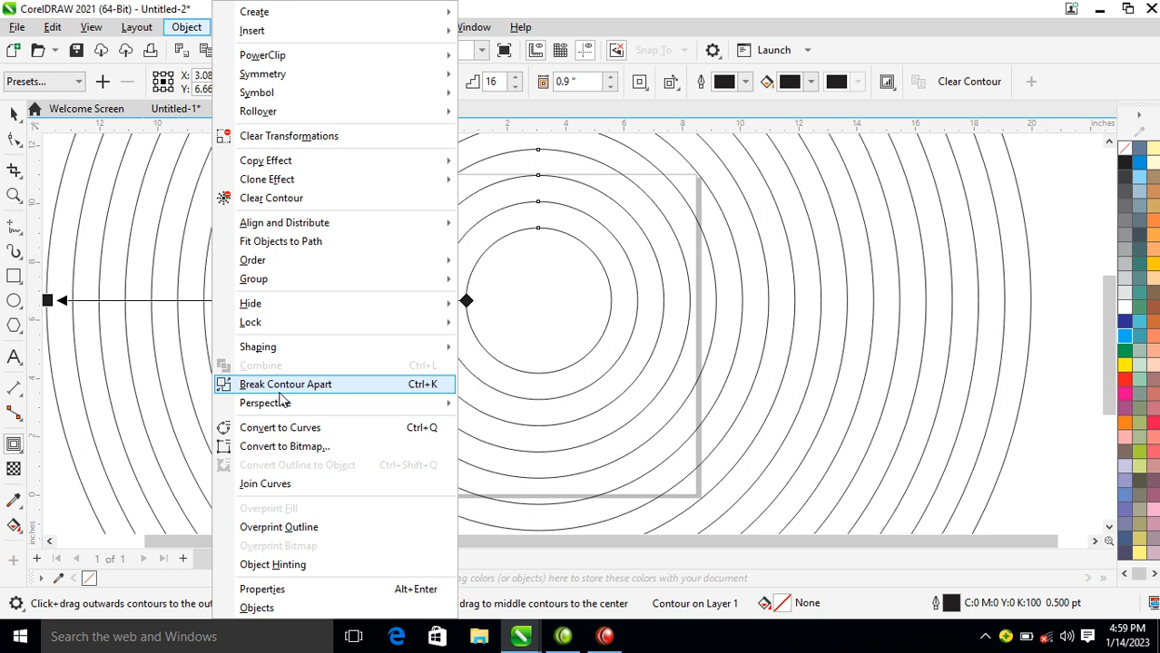
{"action": "left_click", "coordinate": [285, 384]}
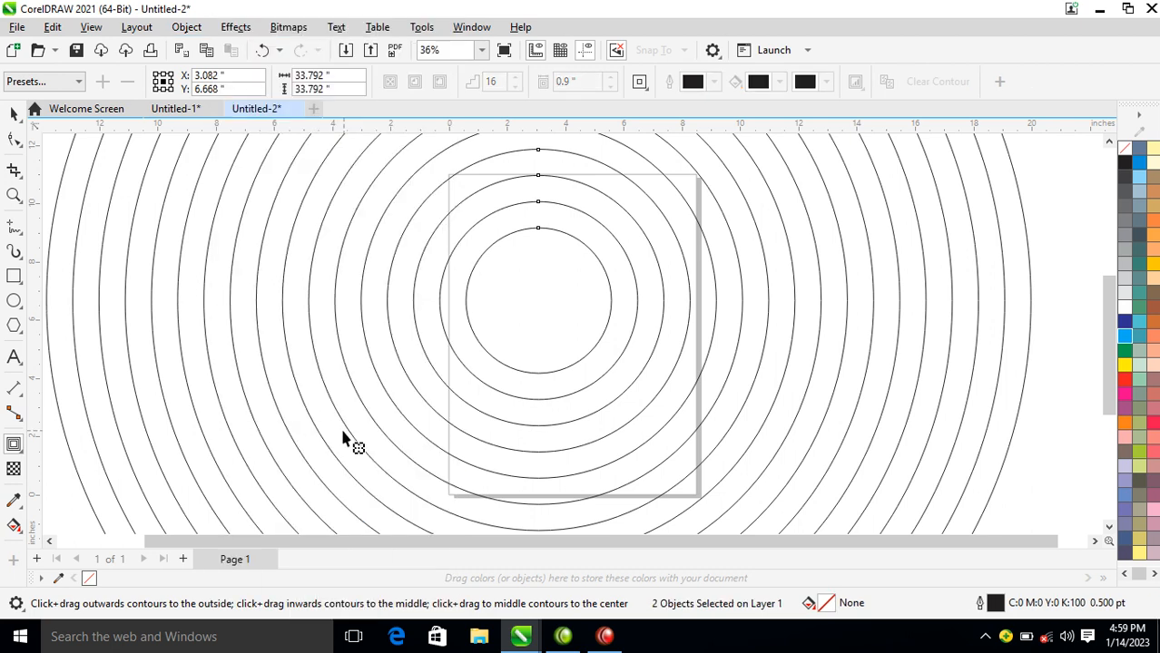
Give the inner circle a red fountain fill with a dark red end colour
{"action": "left_click", "coordinate": [14, 111]}
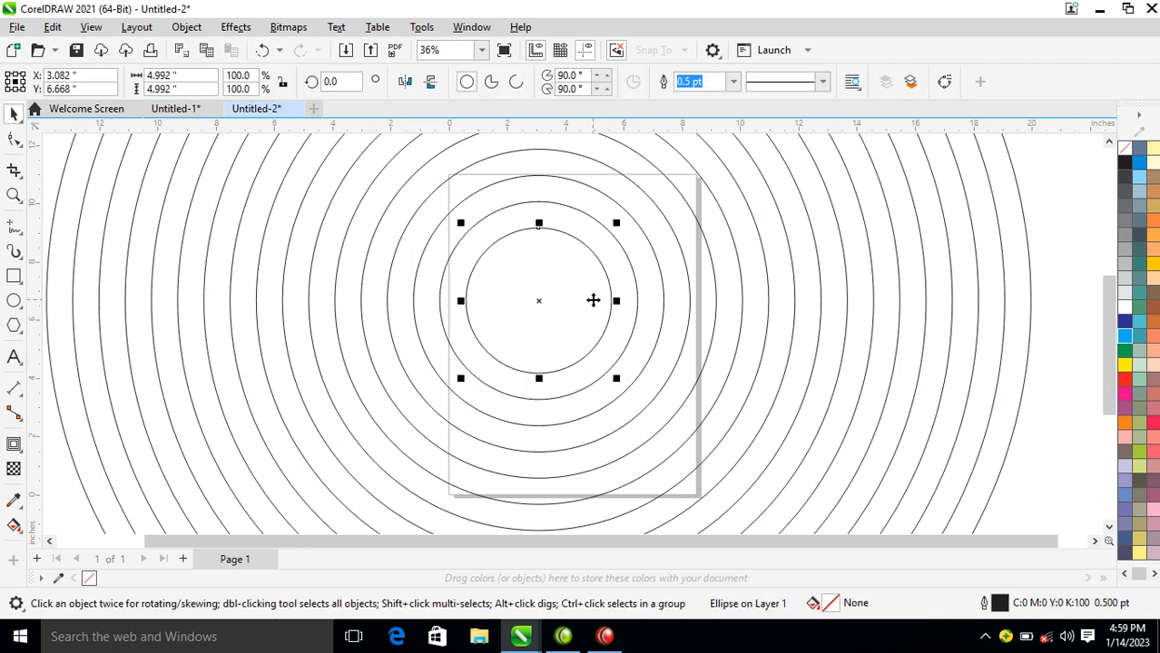
{"action": "mouse_move", "coordinate": [1125, 331]}
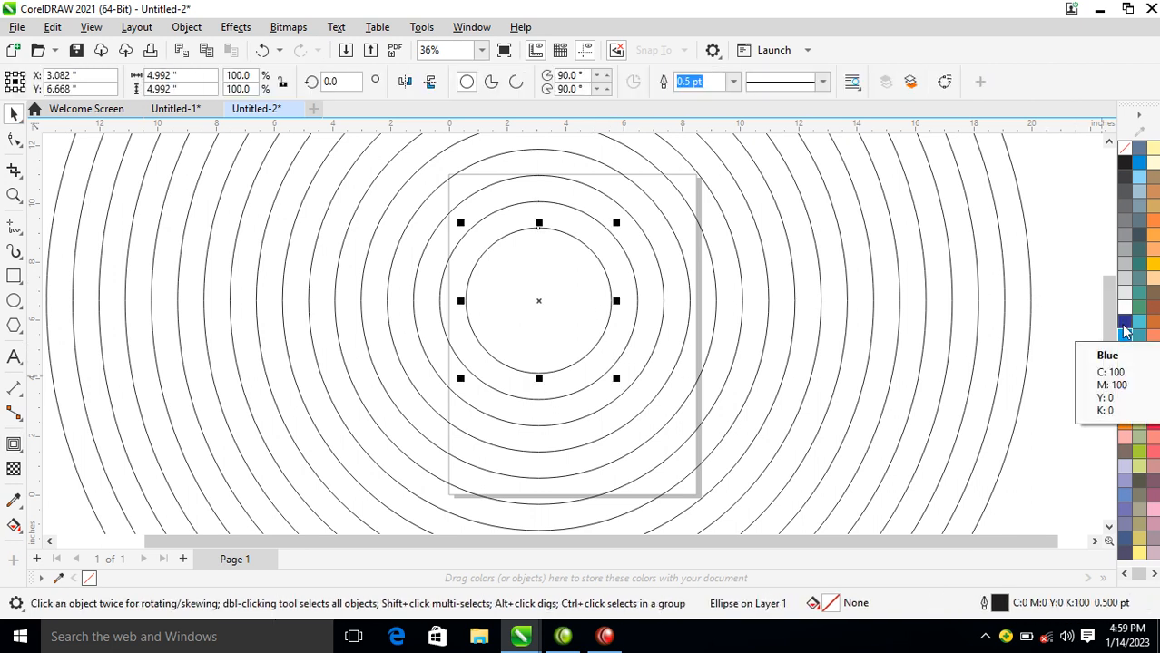
{"action": "left_click", "coordinate": [1124, 349]}
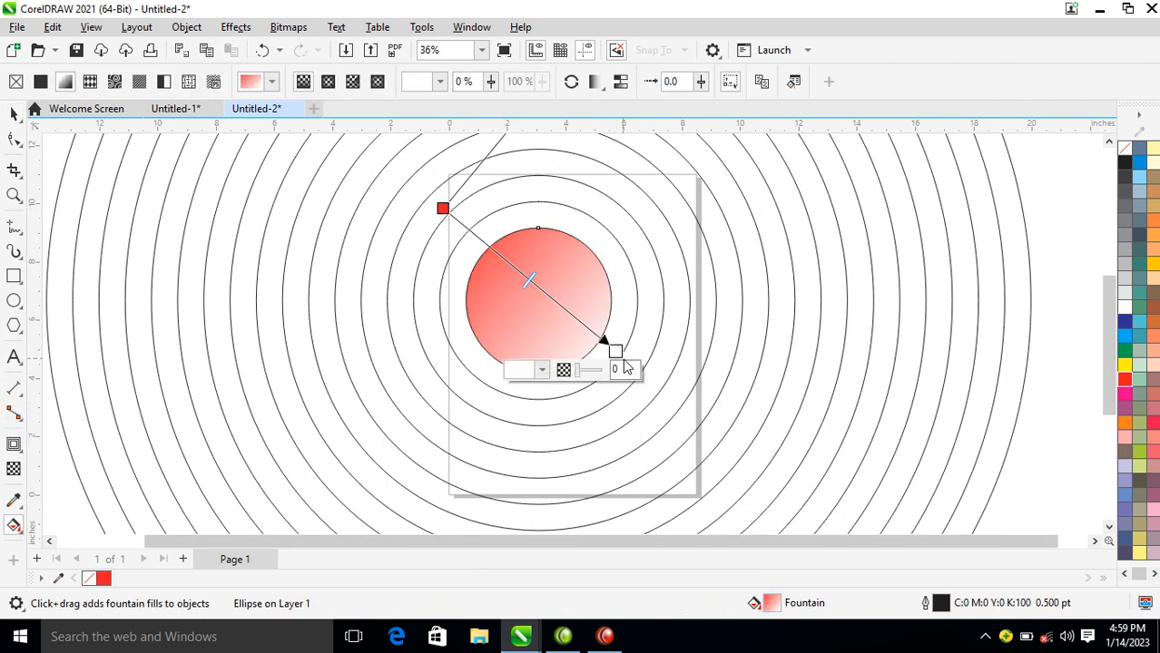
{"action": "left_click", "coordinate": [615, 352]}
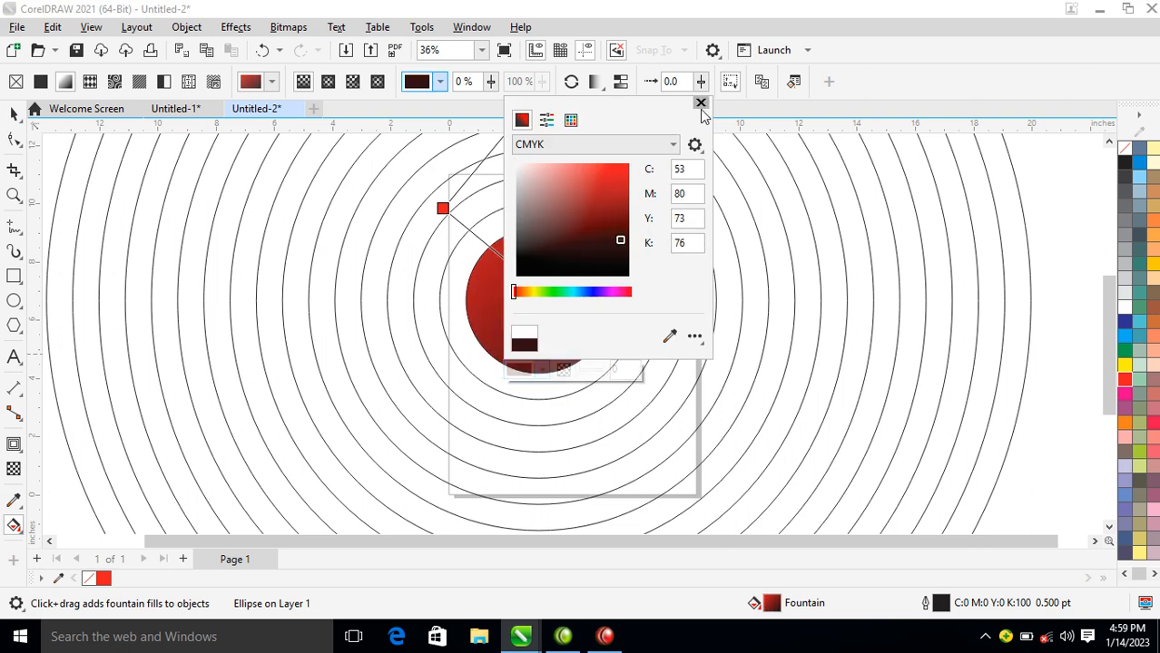
{"action": "left_click", "coordinate": [701, 104]}
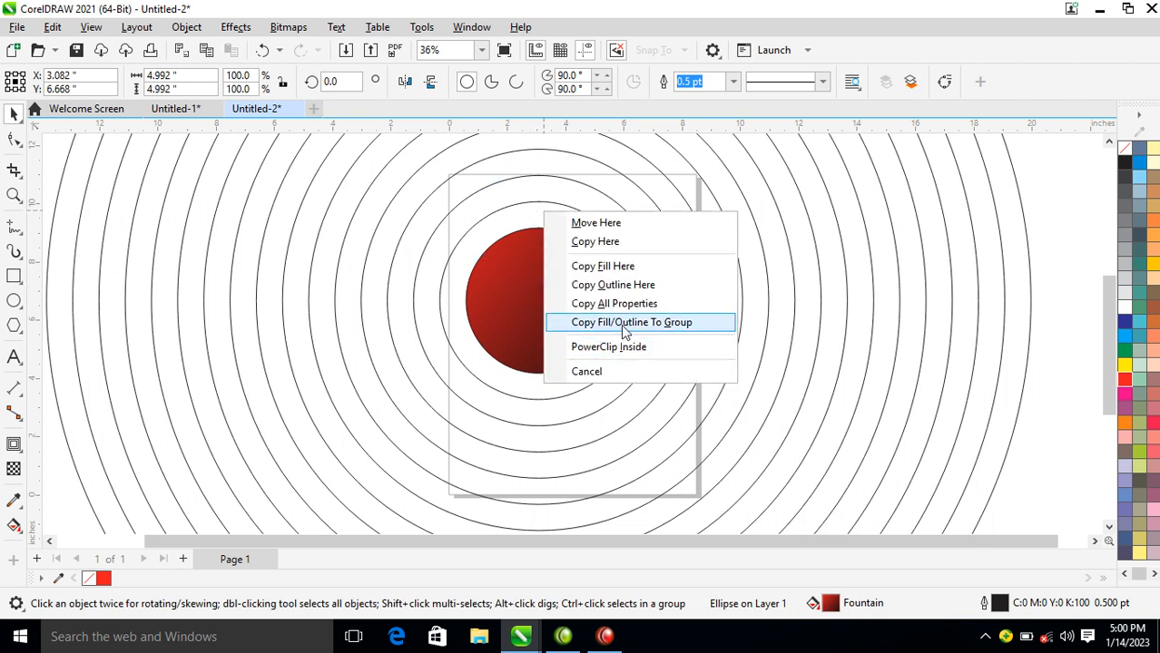
Copy the inner circle's red gradient fill onto the contour ring group
{"action": "left_click", "coordinate": [632, 322]}
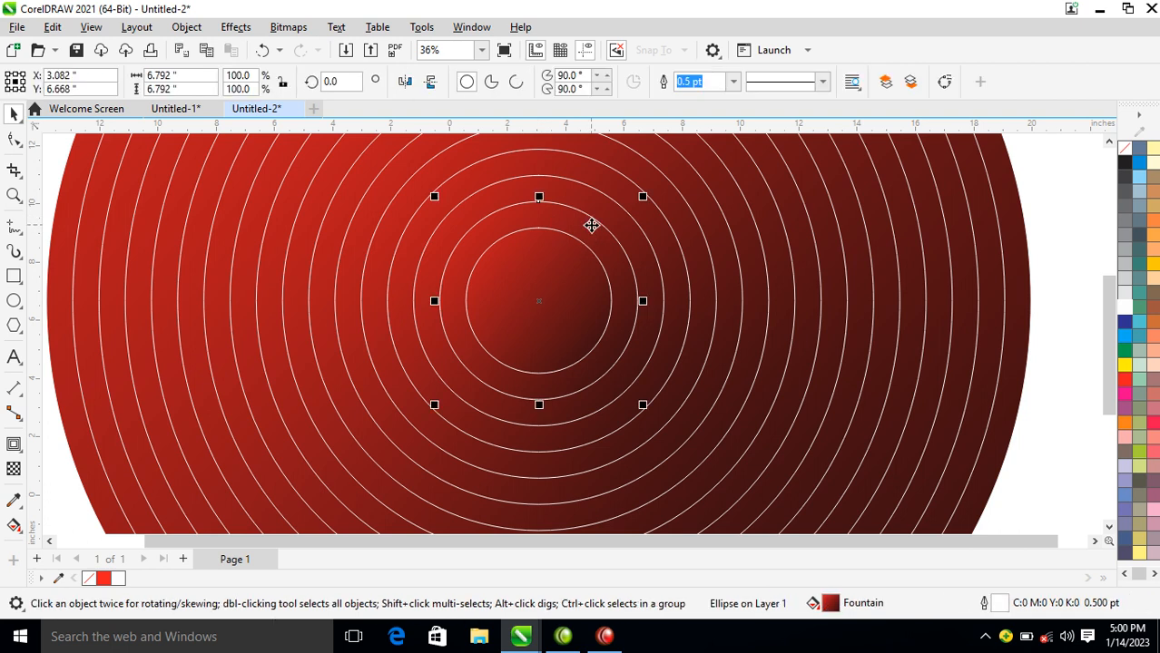
{"action": "mouse_move", "coordinate": [14, 469]}
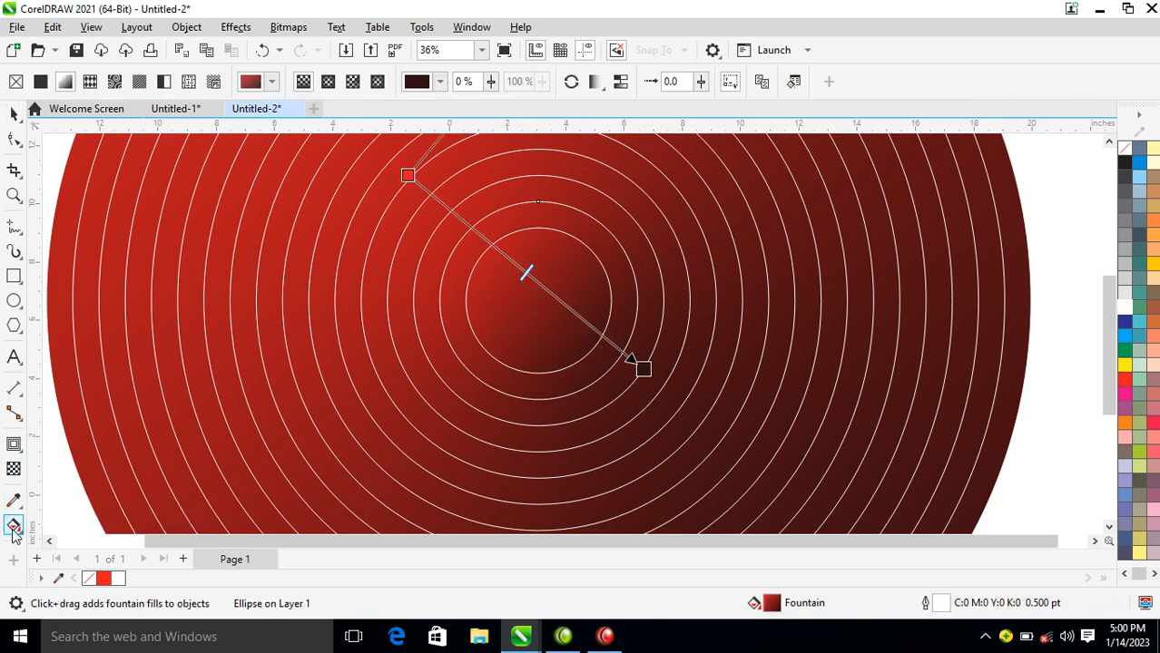
{"action": "mouse_move", "coordinate": [13, 527]}
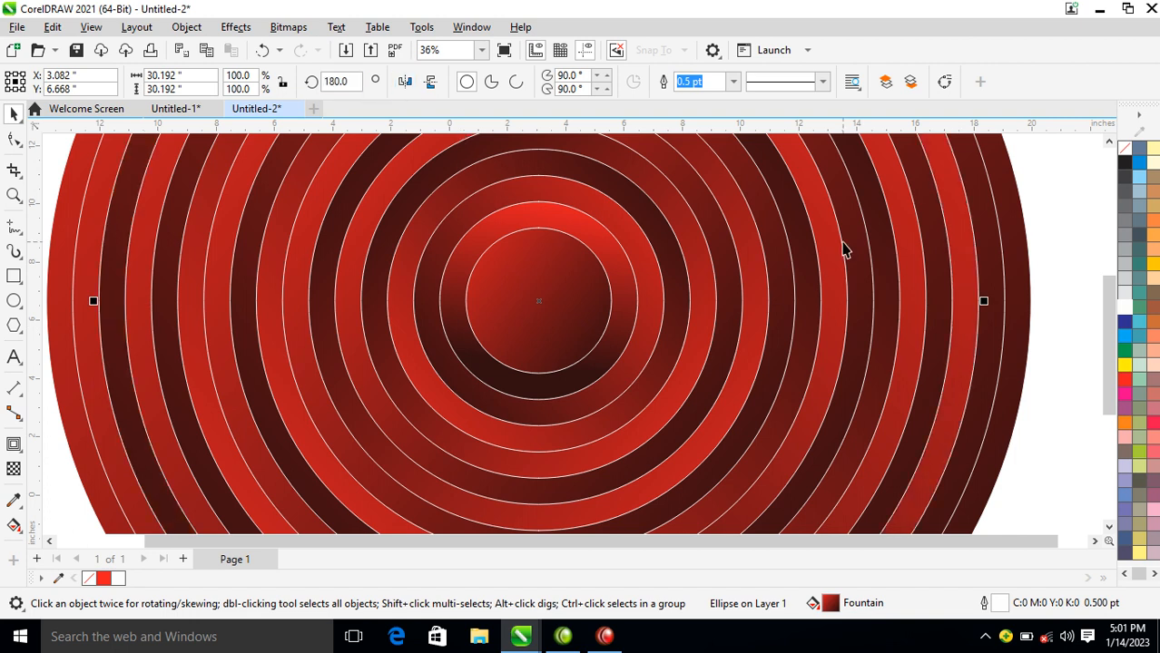
Reverse the gradient direction on alternating rings for light-and-dark bands
{"action": "left_click", "coordinate": [429, 82]}
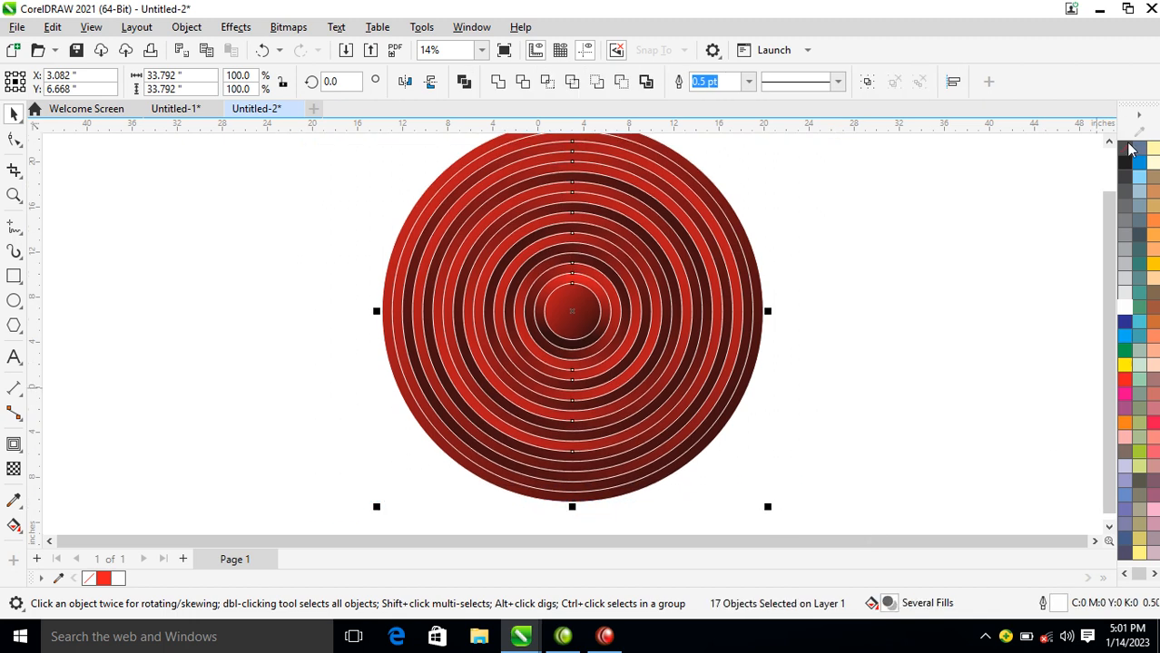
Set the rings' outline to No Color to remove the white borders
{"action": "left_click", "coordinate": [1124, 148]}
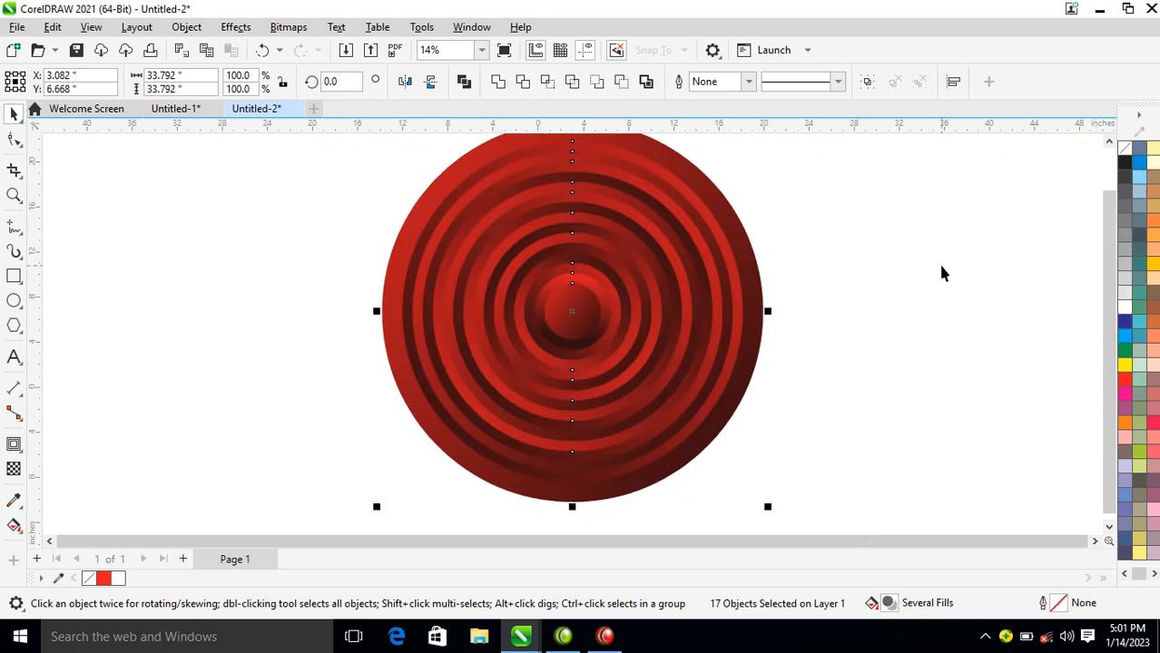